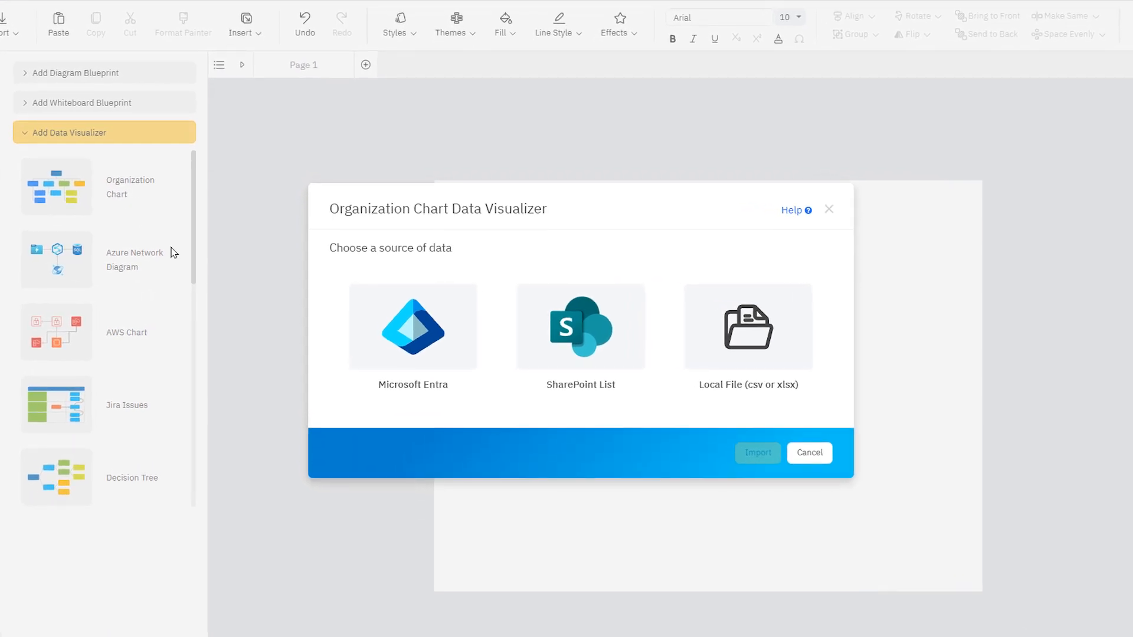
{"action": "left_click", "coordinate": [748, 326]}
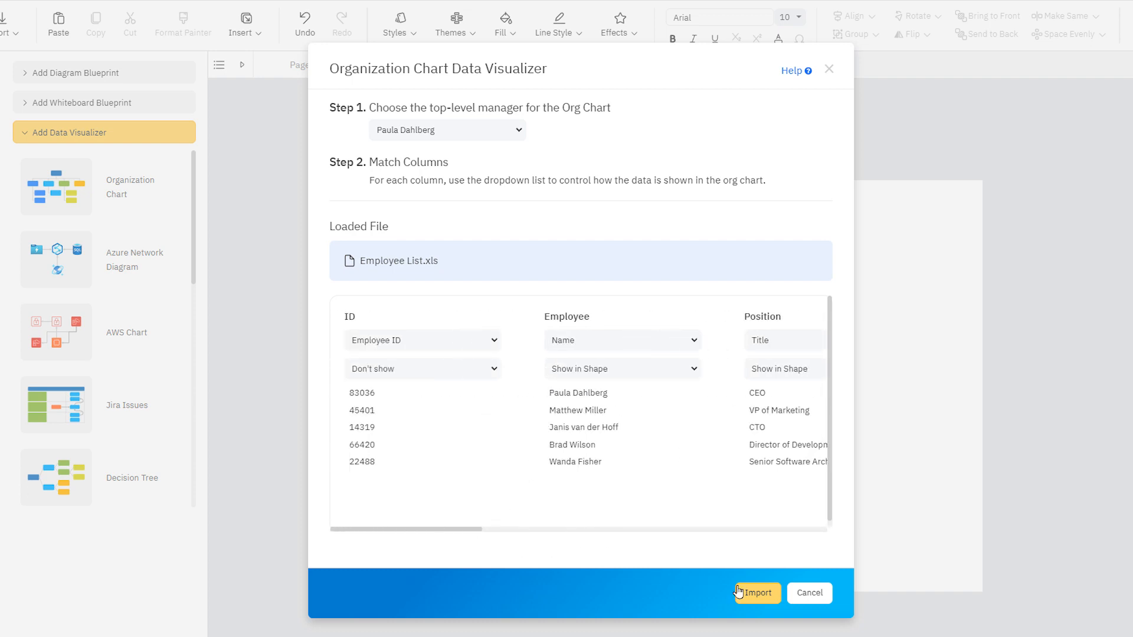
{"action": "left_click", "coordinate": [759, 592]}
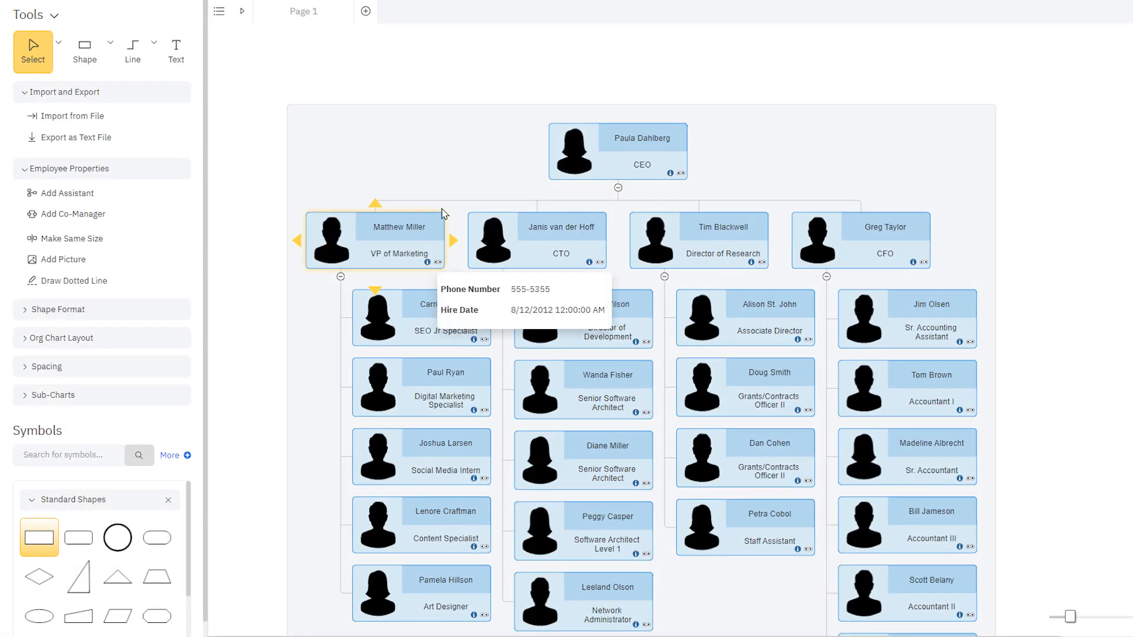
{"action": "left_click", "coordinate": [671, 173]}
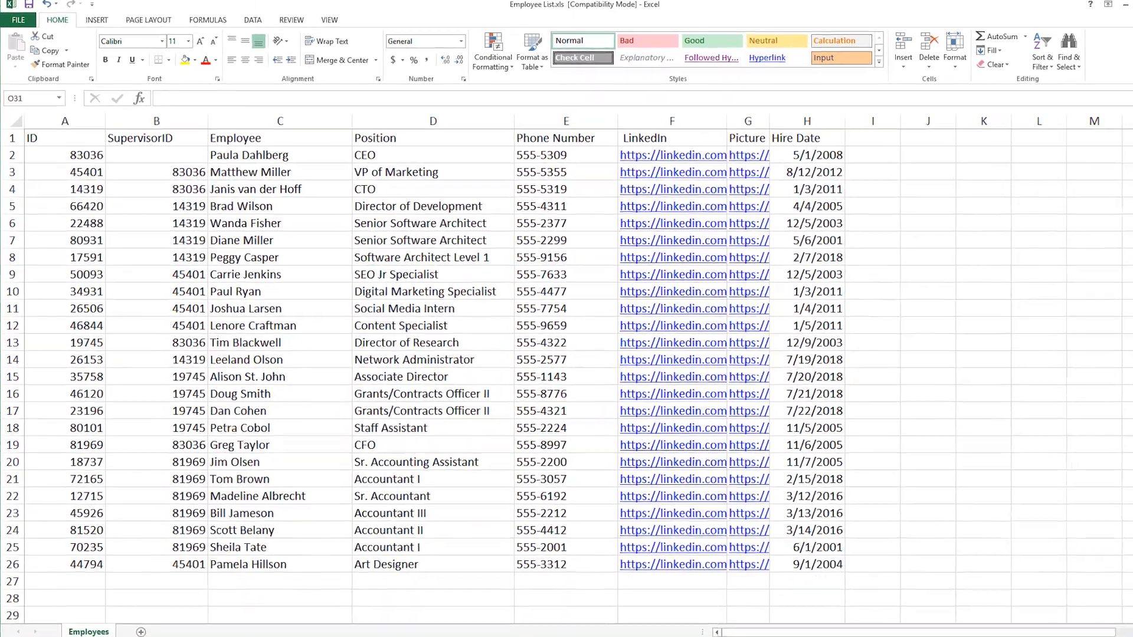
{"action": "left_click", "coordinate": [274, 136]}
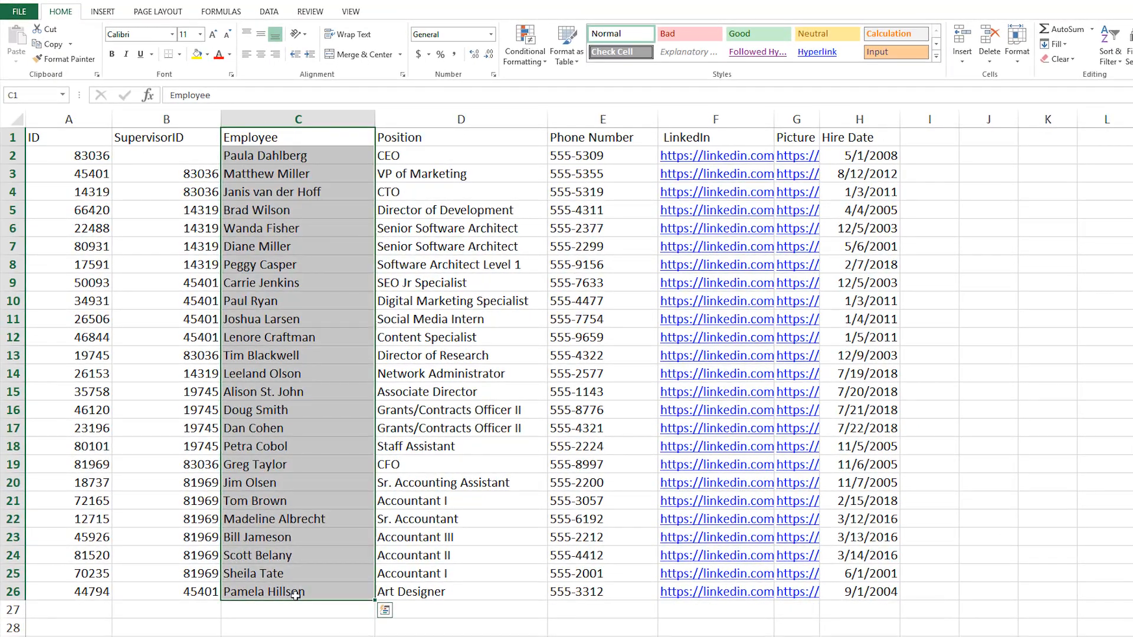
{"action": "left_click", "coordinate": [69, 174]}
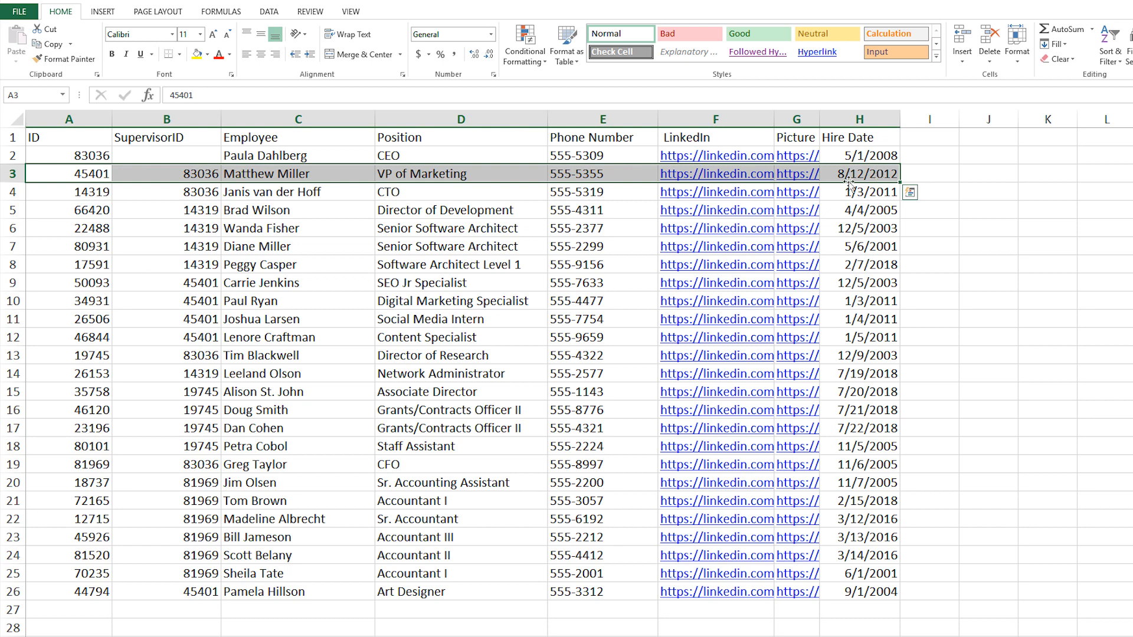
{"action": "left_click", "coordinate": [166, 172]}
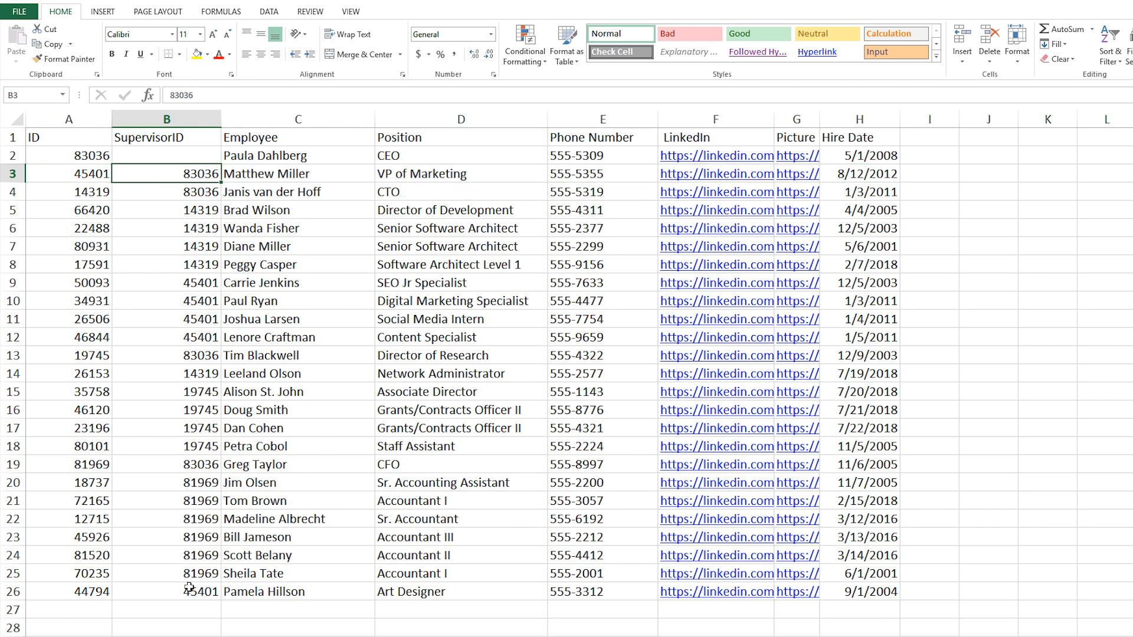
{"action": "left_click_drag", "start_coordinate": [166, 173], "coordinate": [166, 591]}
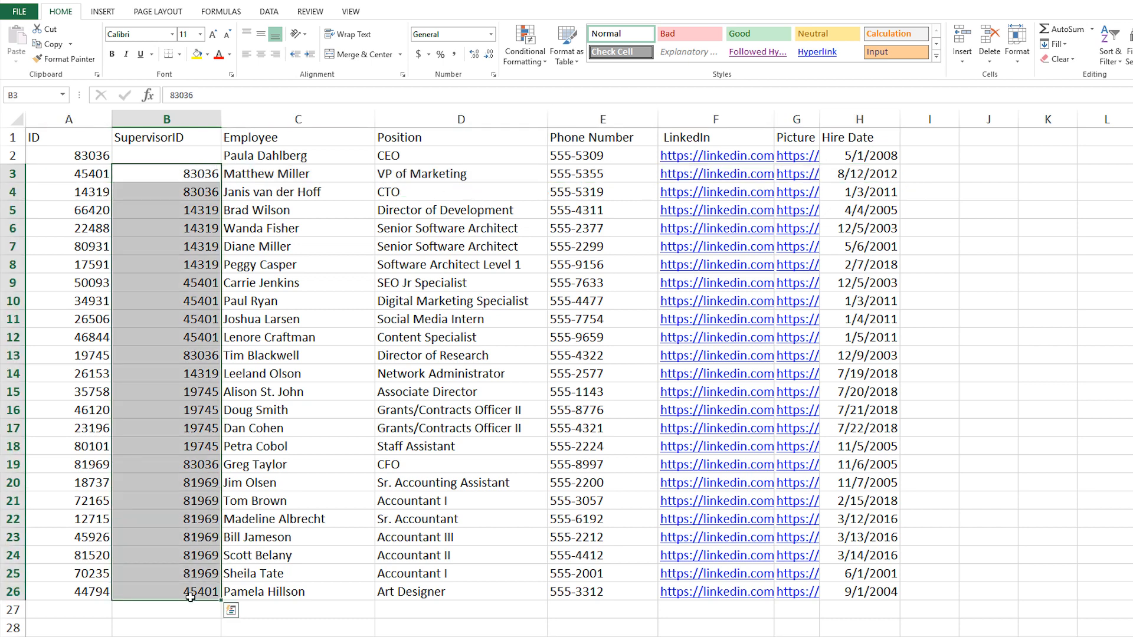
{"action": "mouse_move", "coordinate": [184, 532]}
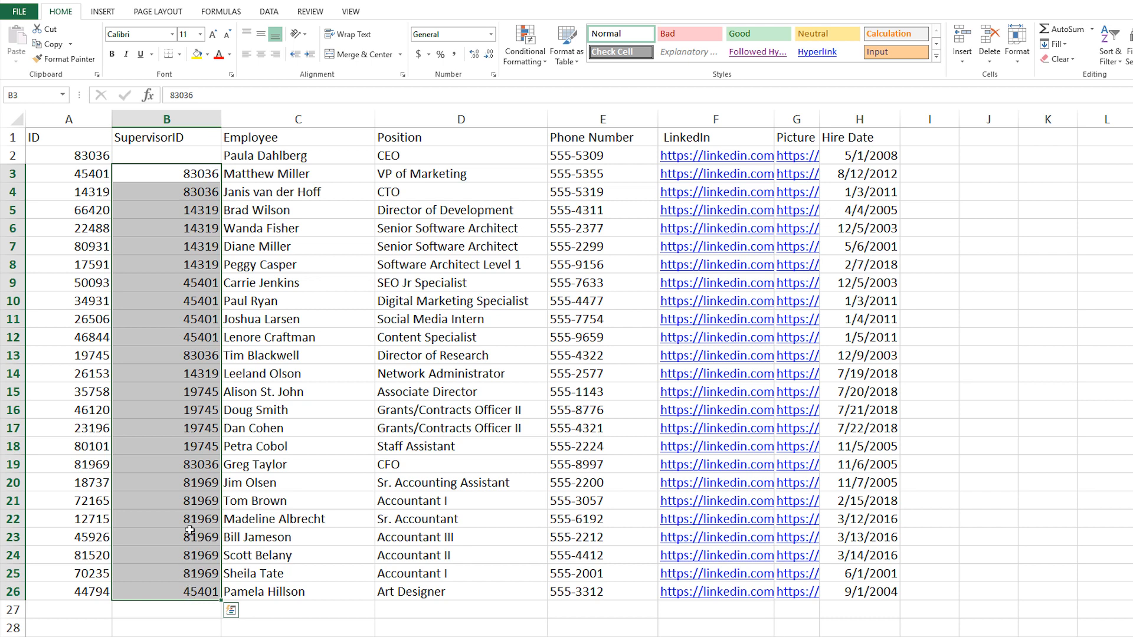
{"action": "left_click", "coordinate": [181, 155]}
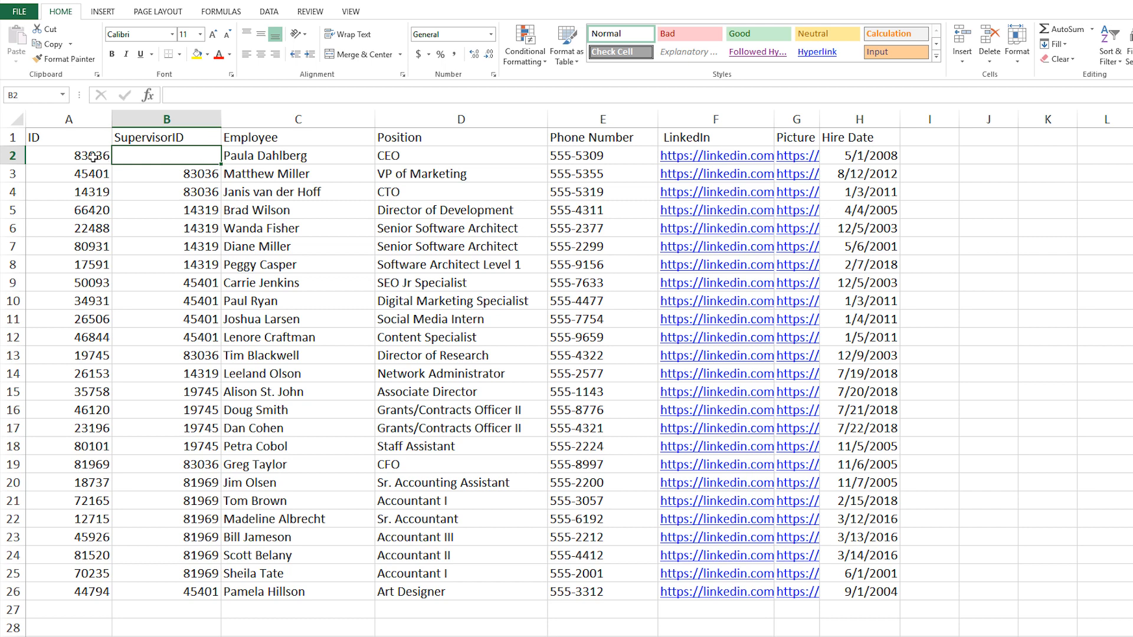
{"action": "left_click", "coordinate": [66, 154]}
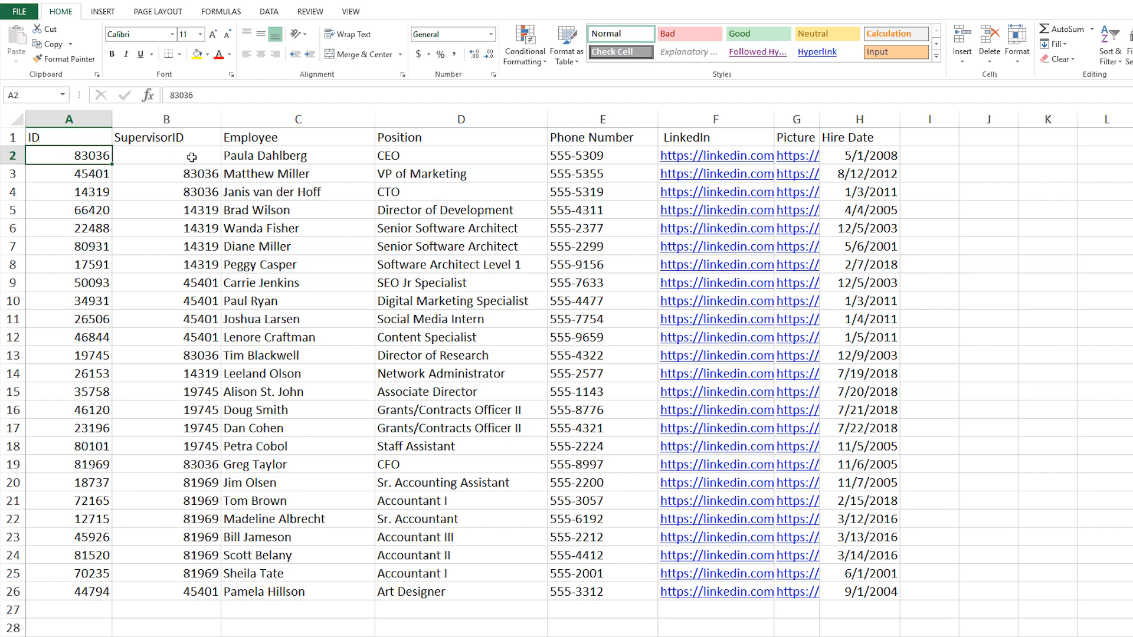
{"action": "left_click", "coordinate": [299, 156]}
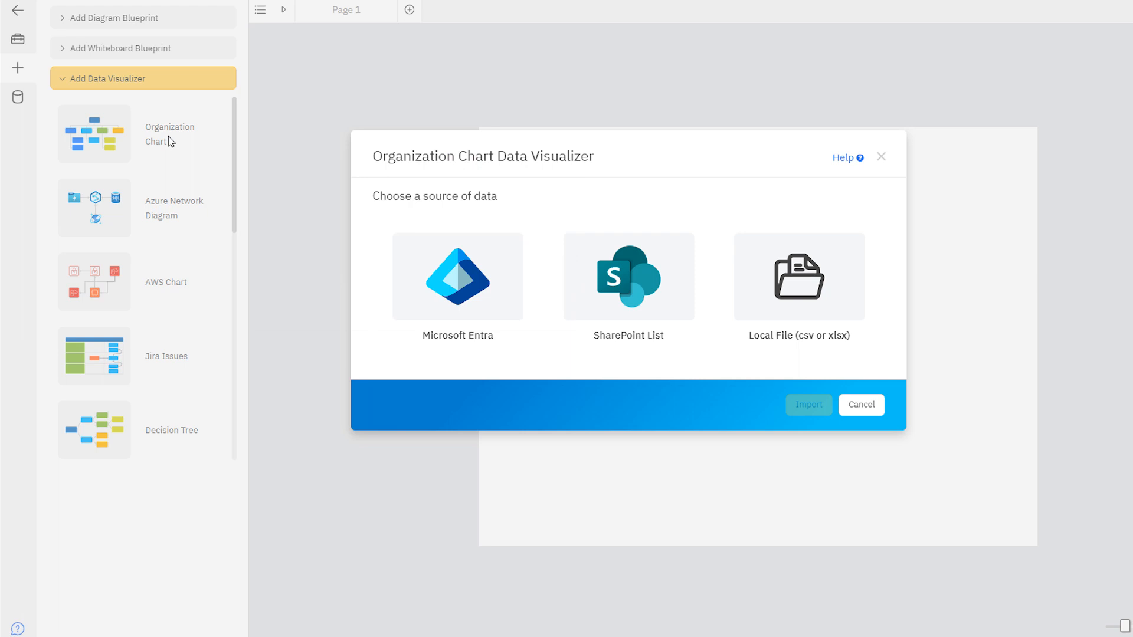
Start an Organization Chart visualizer from a local file and load Employee List.xls from Employee Info
{"action": "left_click", "coordinate": [467, 286]}
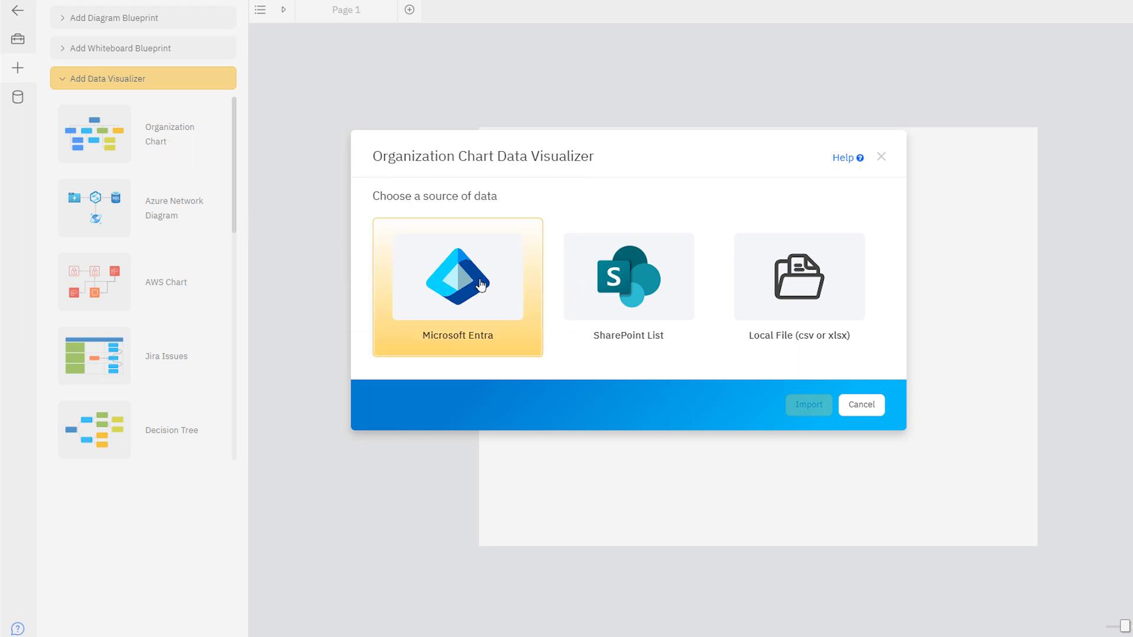
{"action": "left_click", "coordinate": [634, 283]}
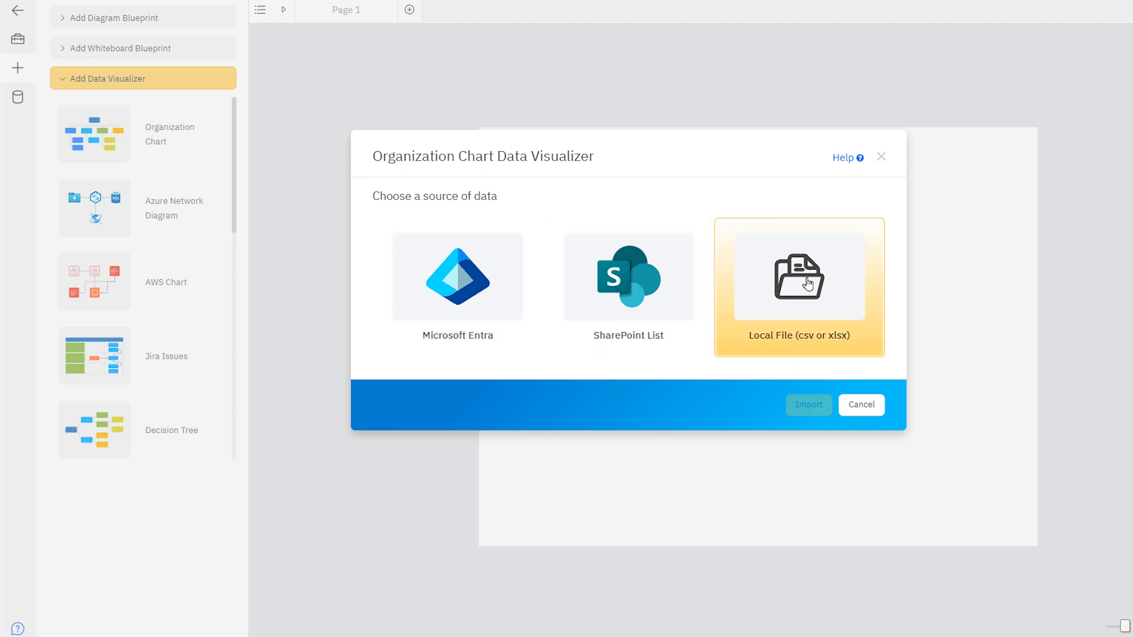
{"action": "left_click", "coordinate": [799, 284]}
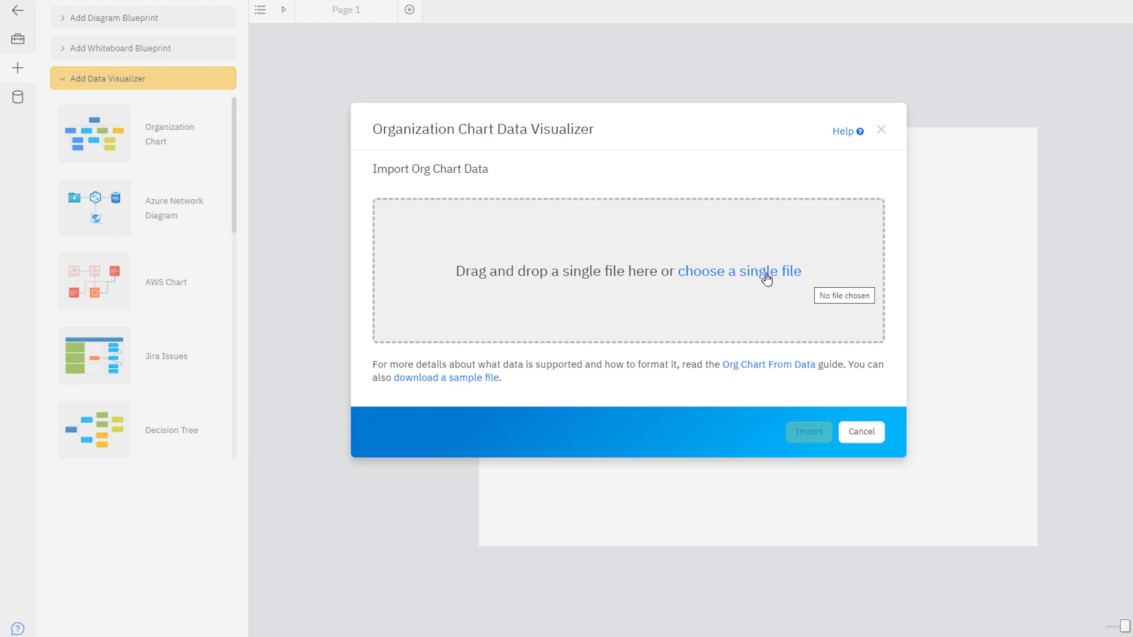
{"action": "left_click", "coordinate": [739, 271]}
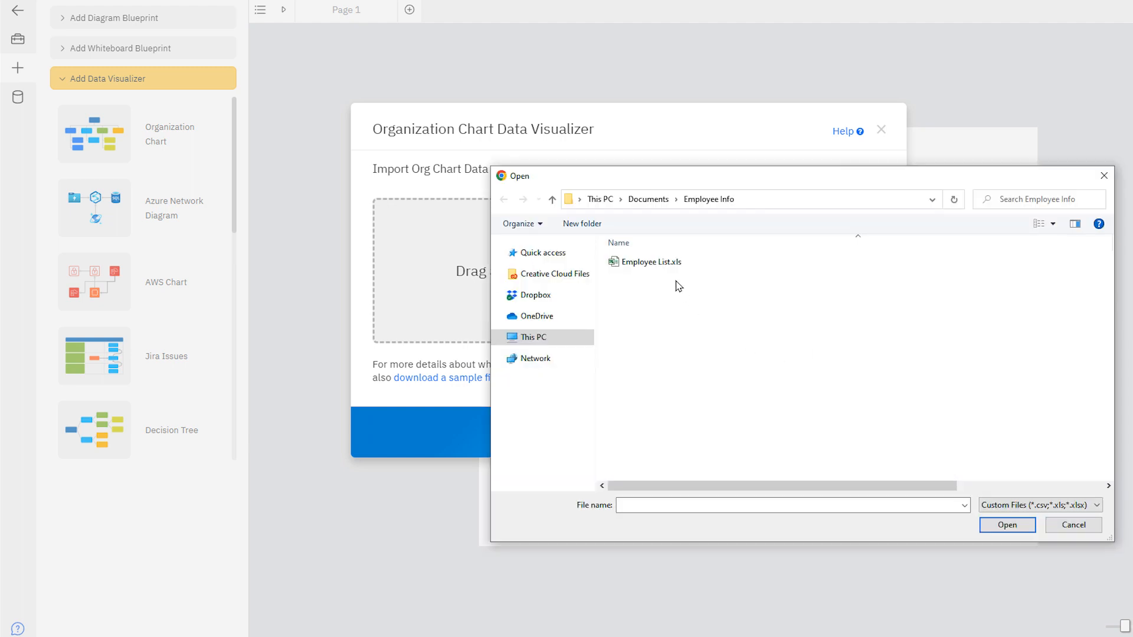
{"action": "double_click", "coordinate": [645, 262]}
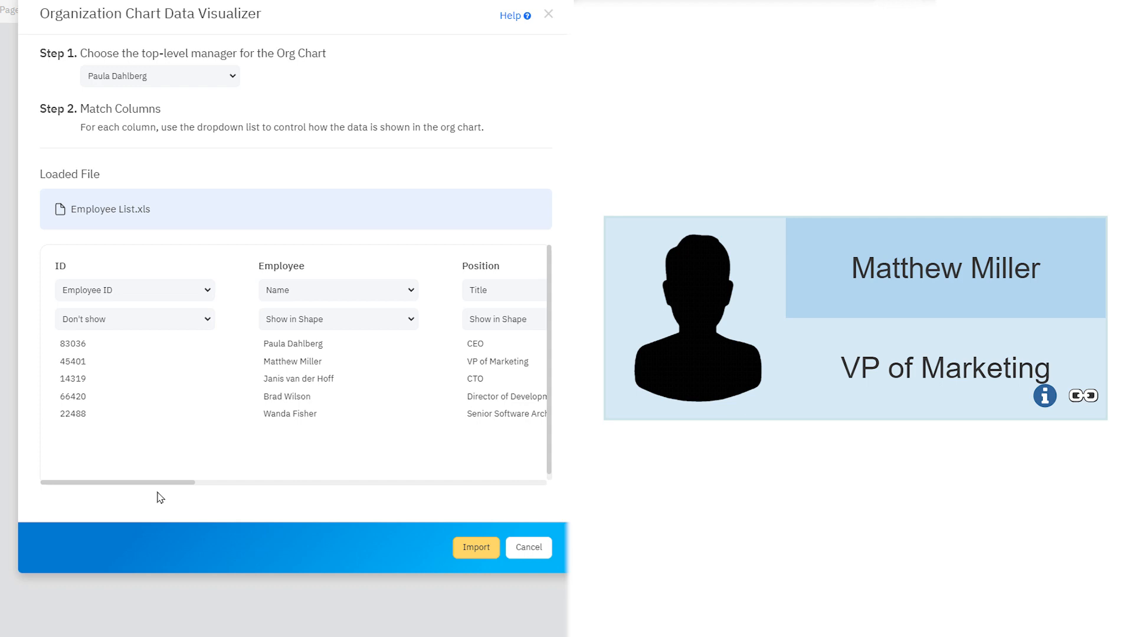
{"action": "mouse_move", "coordinate": [156, 500]}
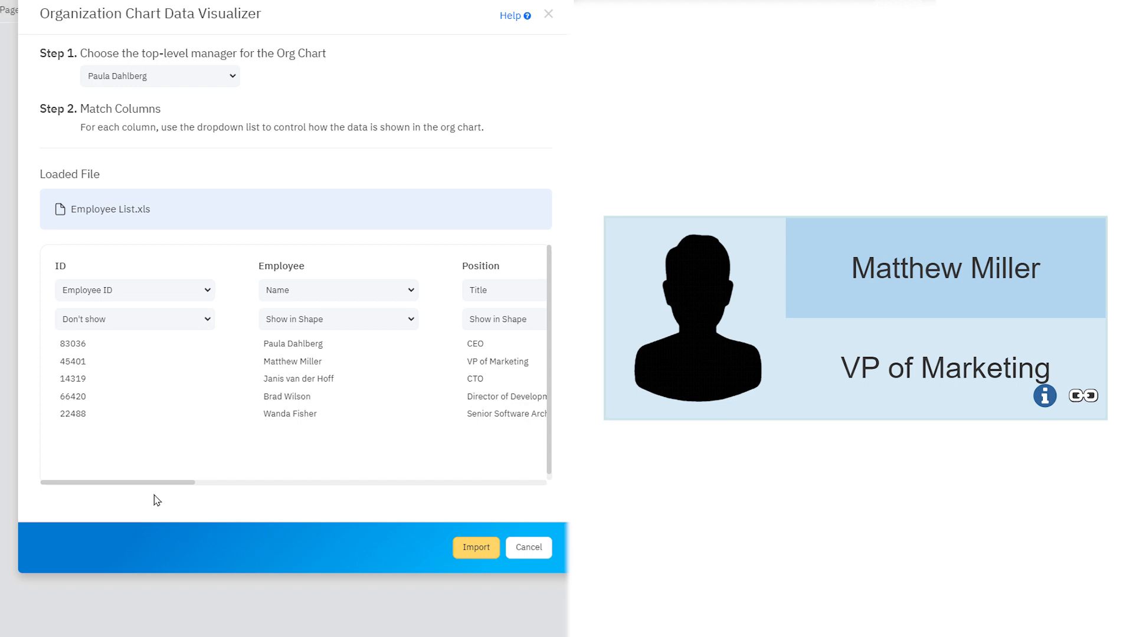
{"action": "left_click", "coordinate": [337, 290]}
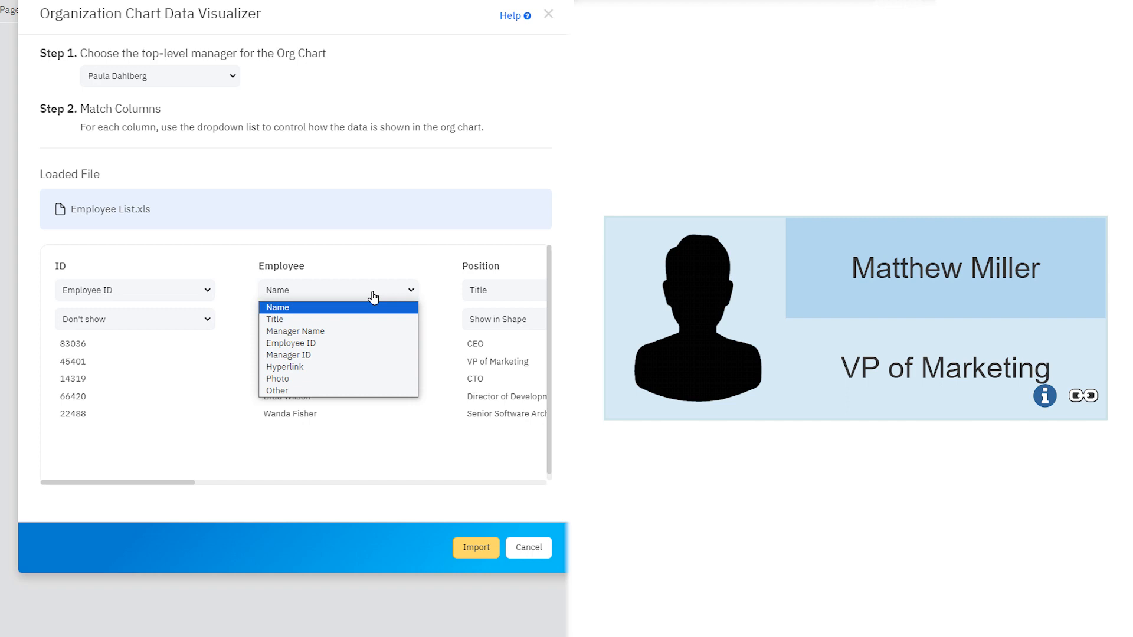
{"action": "mouse_move", "coordinate": [373, 381]}
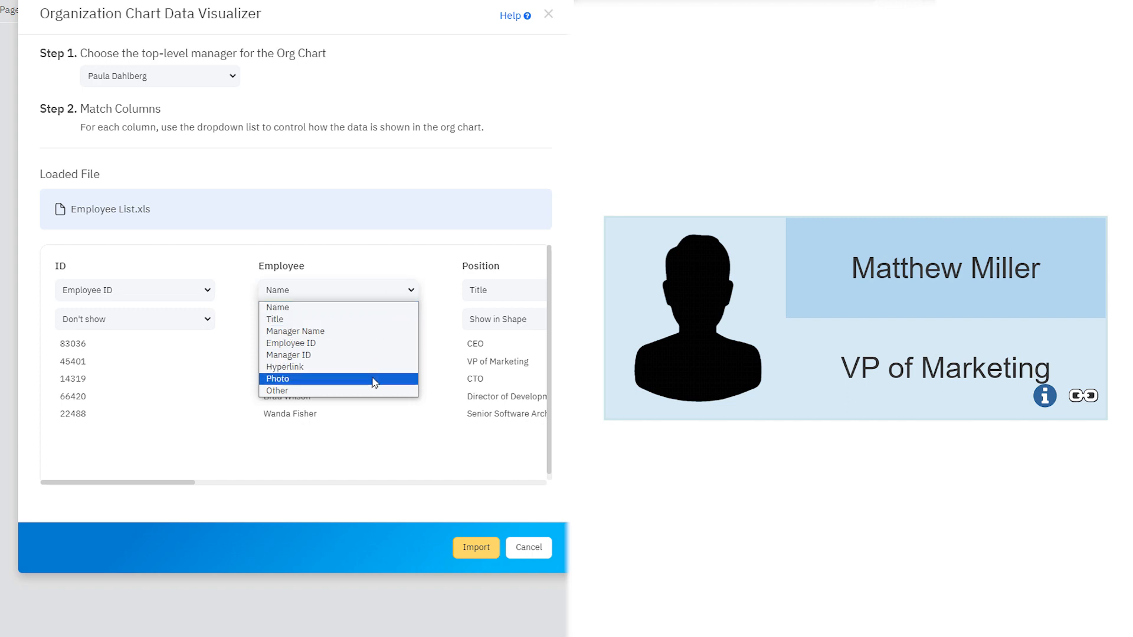
{"action": "mouse_move", "coordinate": [367, 344]}
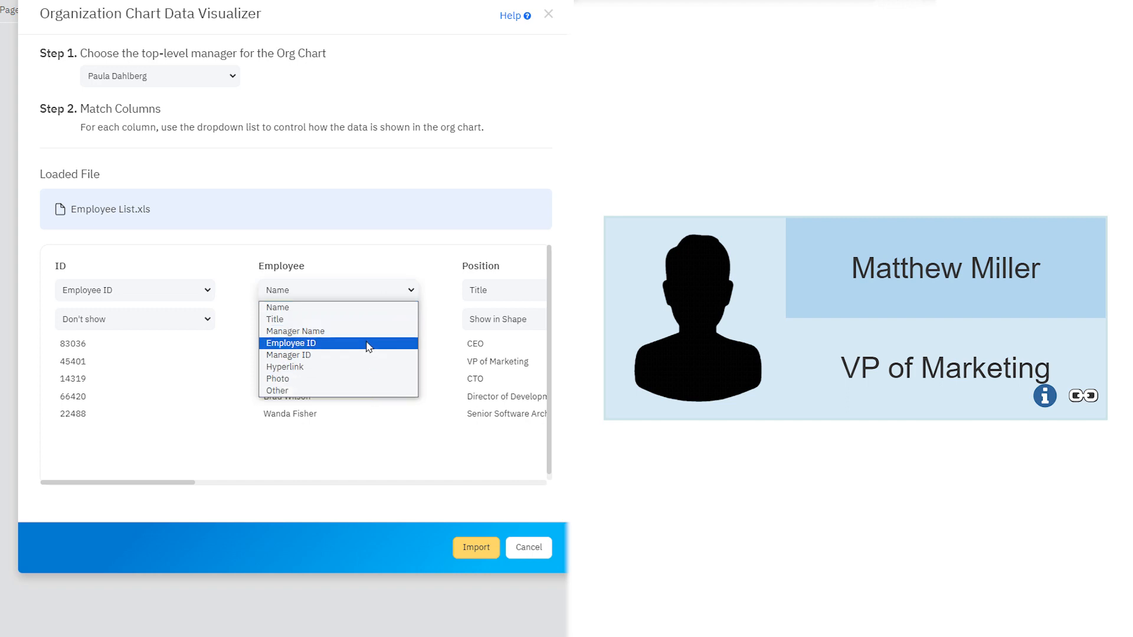
{"action": "mouse_move", "coordinate": [363, 314]}
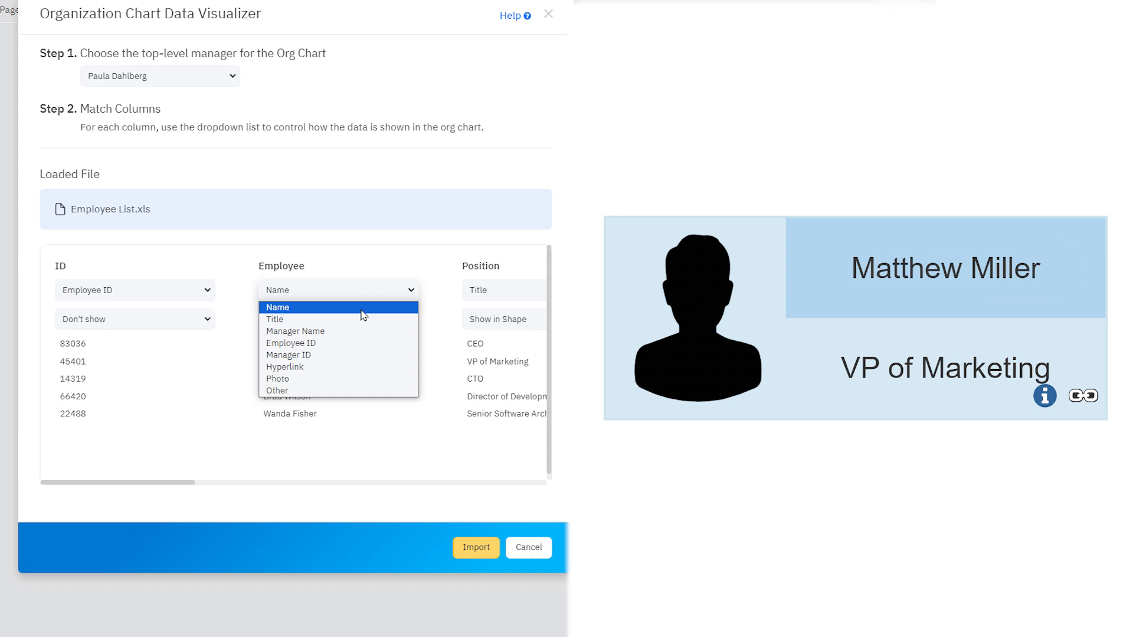
{"action": "mouse_move", "coordinate": [362, 321]}
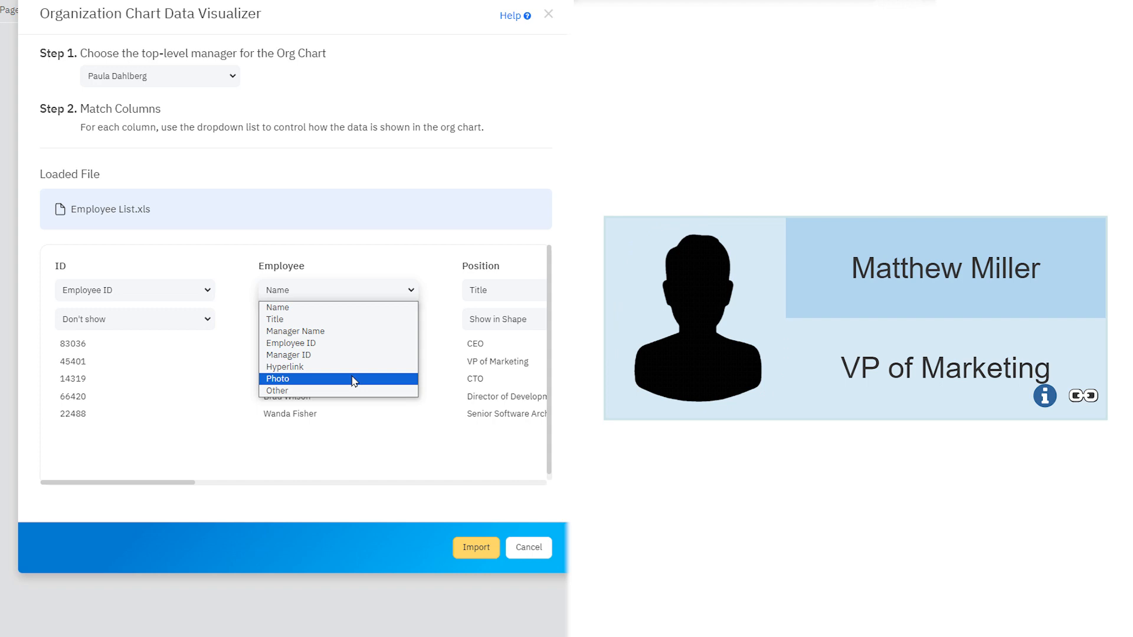
{"action": "mouse_move", "coordinate": [353, 390]}
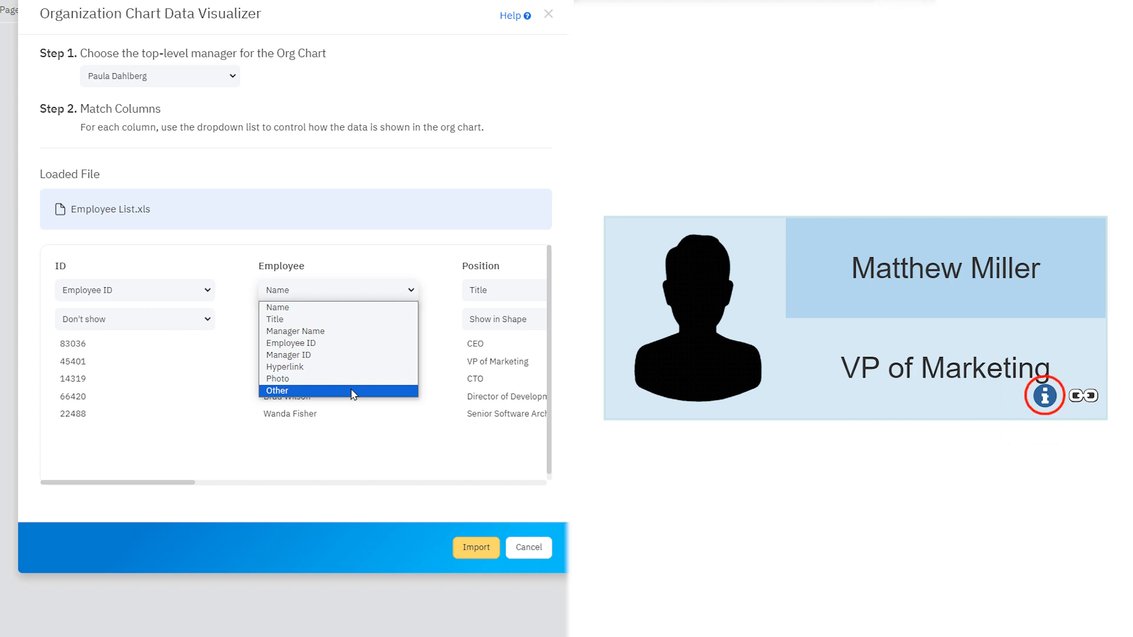
{"action": "left_click", "coordinate": [1046, 397]}
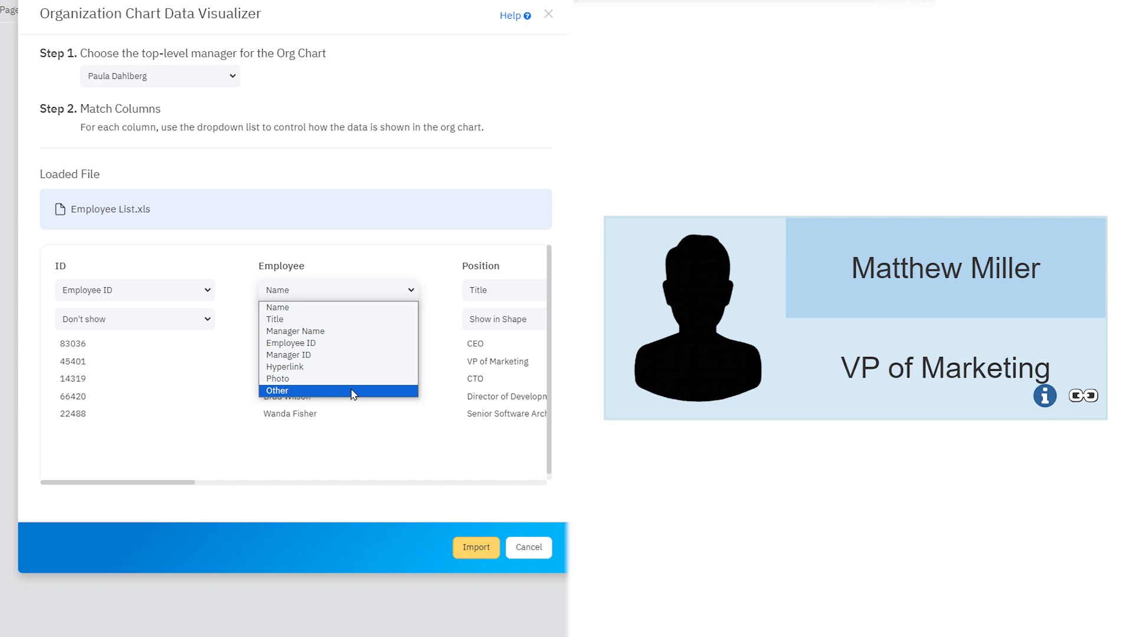
{"action": "left_click", "coordinate": [276, 390]}
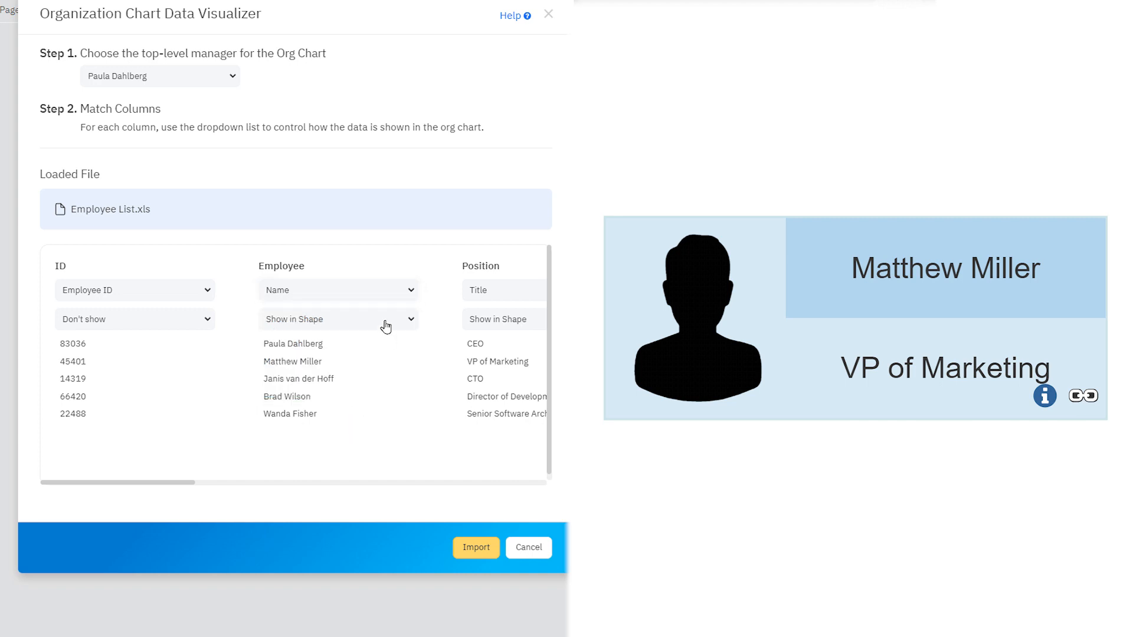
{"action": "left_click", "coordinate": [338, 318]}
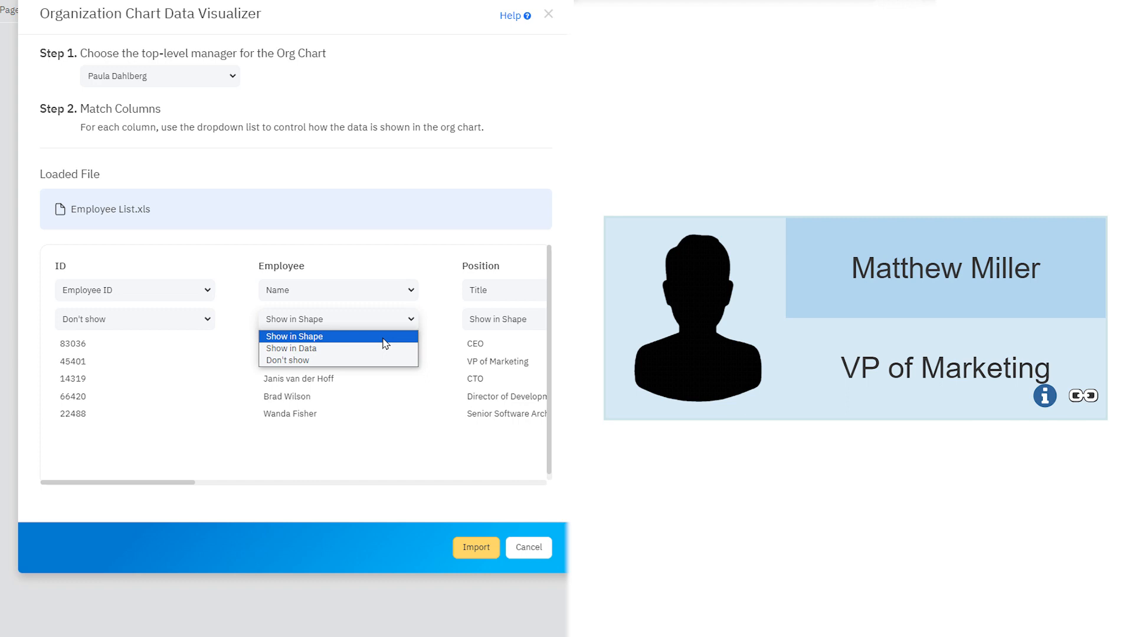
{"action": "left_click", "coordinate": [293, 337]}
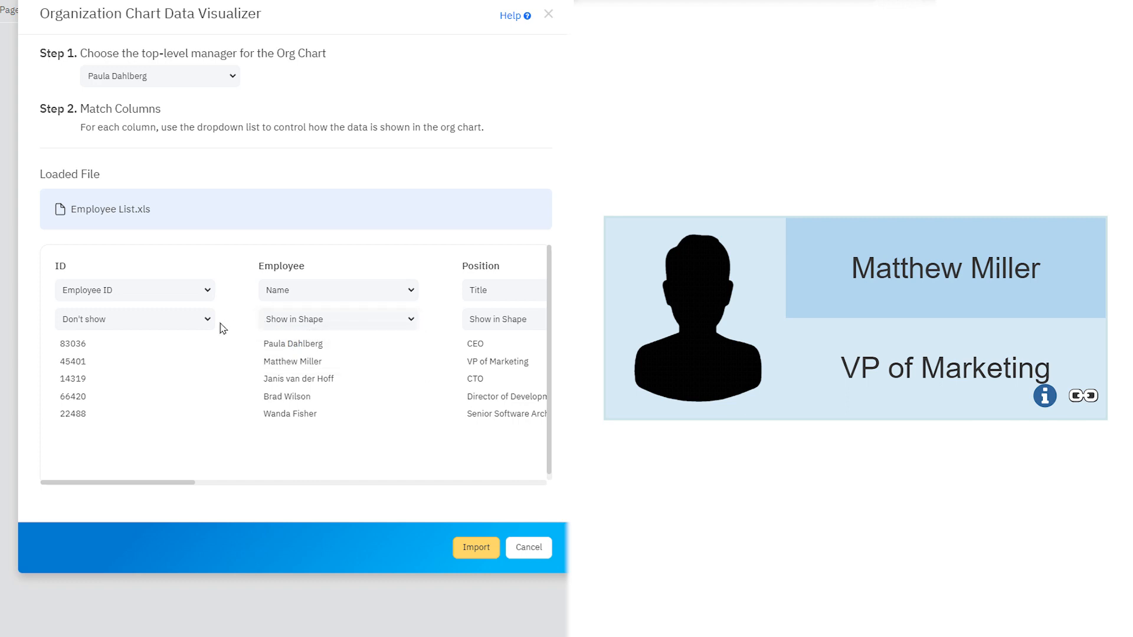
{"action": "left_click", "coordinate": [135, 319]}
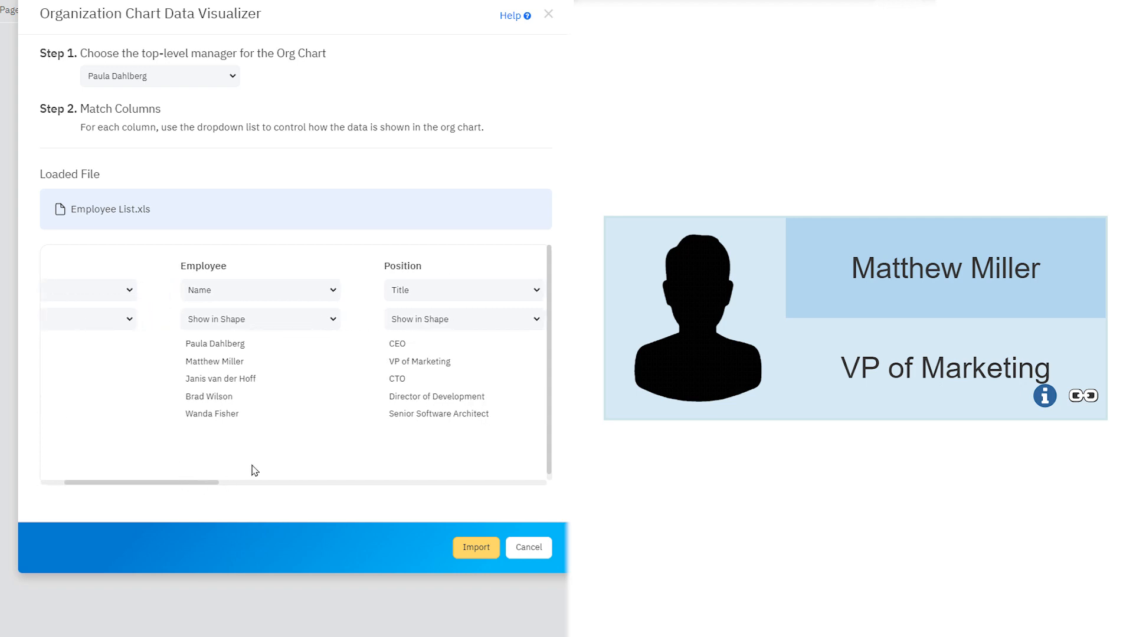
{"action": "left_click", "coordinate": [462, 319]}
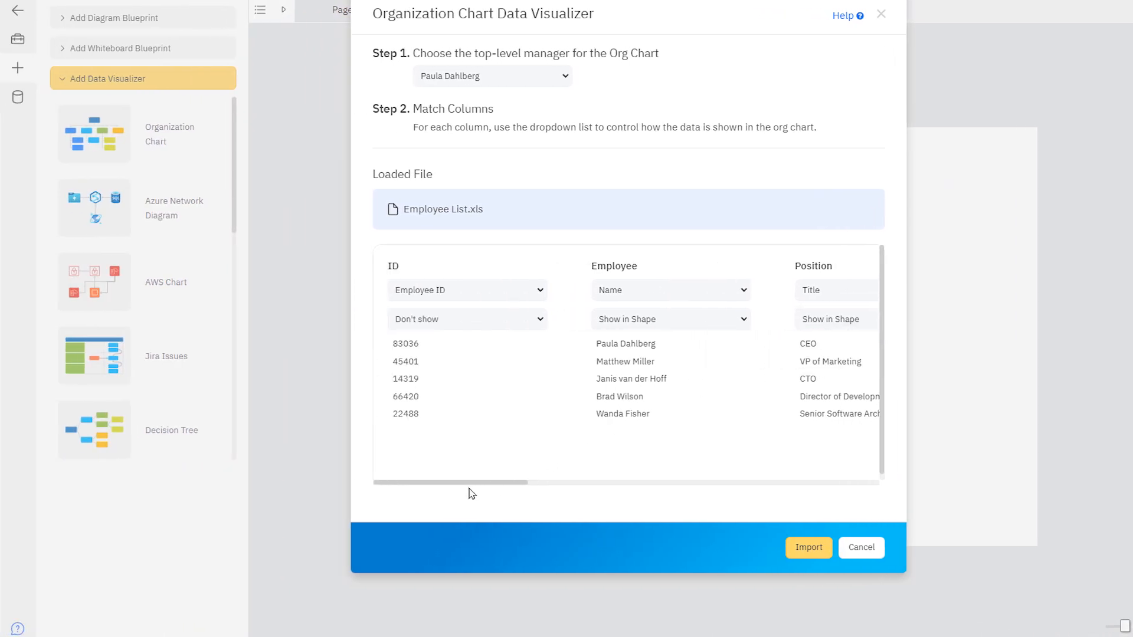
Import the Employee List data as an org chart, scroll through it, and leave a blank page open
{"action": "left_click", "coordinate": [809, 548]}
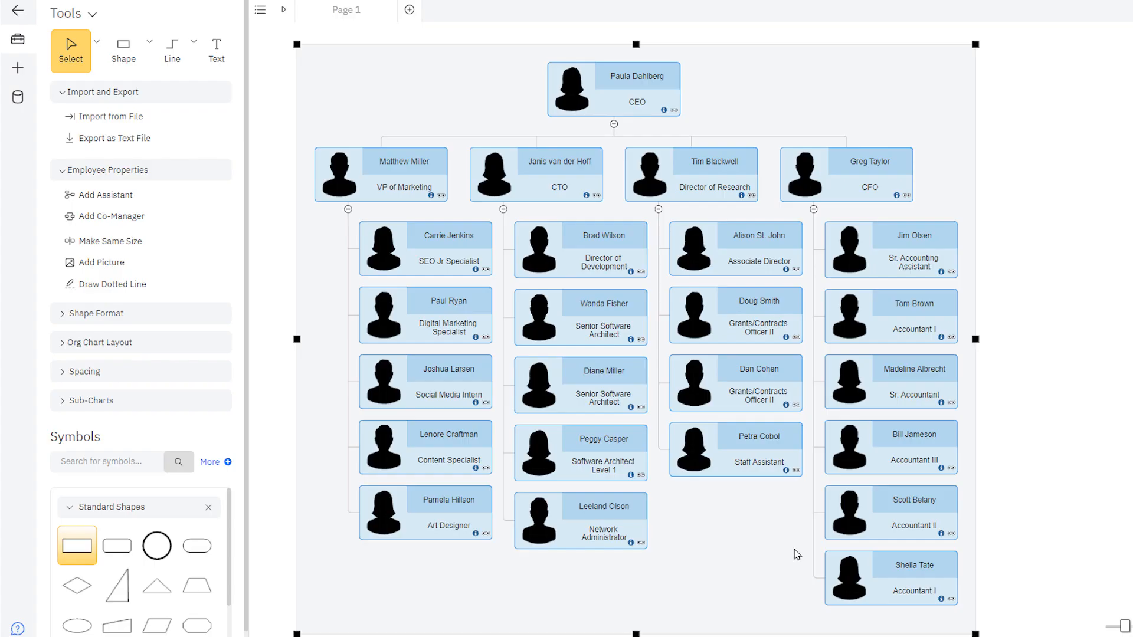
{"action": "mouse_move", "coordinate": [781, 544]}
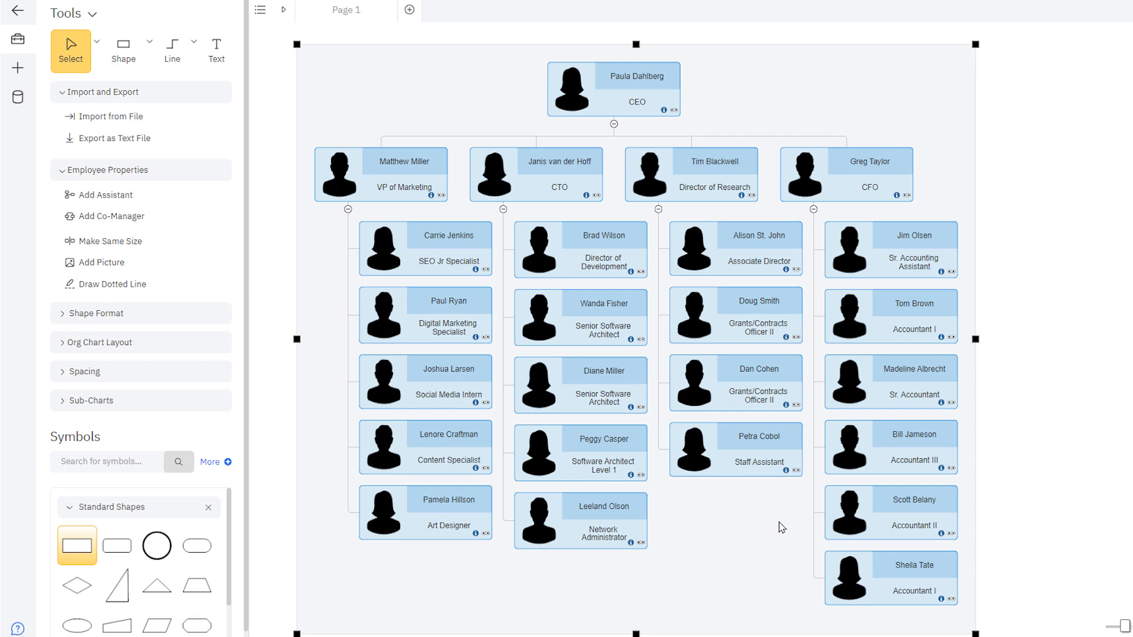
{"action": "left_click", "coordinate": [897, 196]}
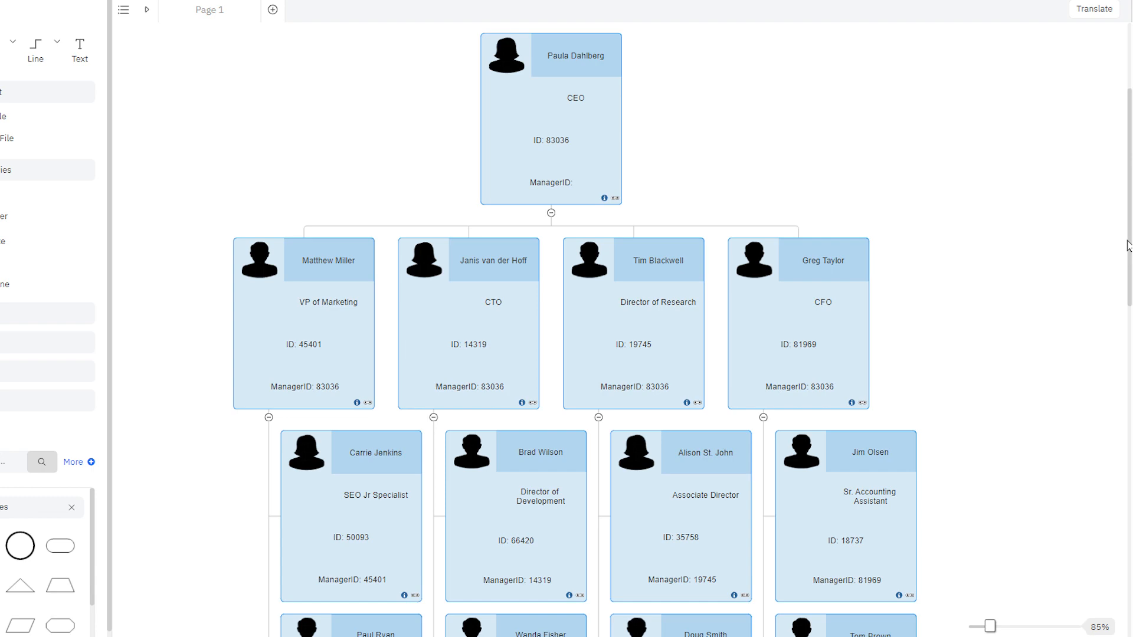
{"action": "scroll", "scroll_direction": "down", "scroll_amount": 3}
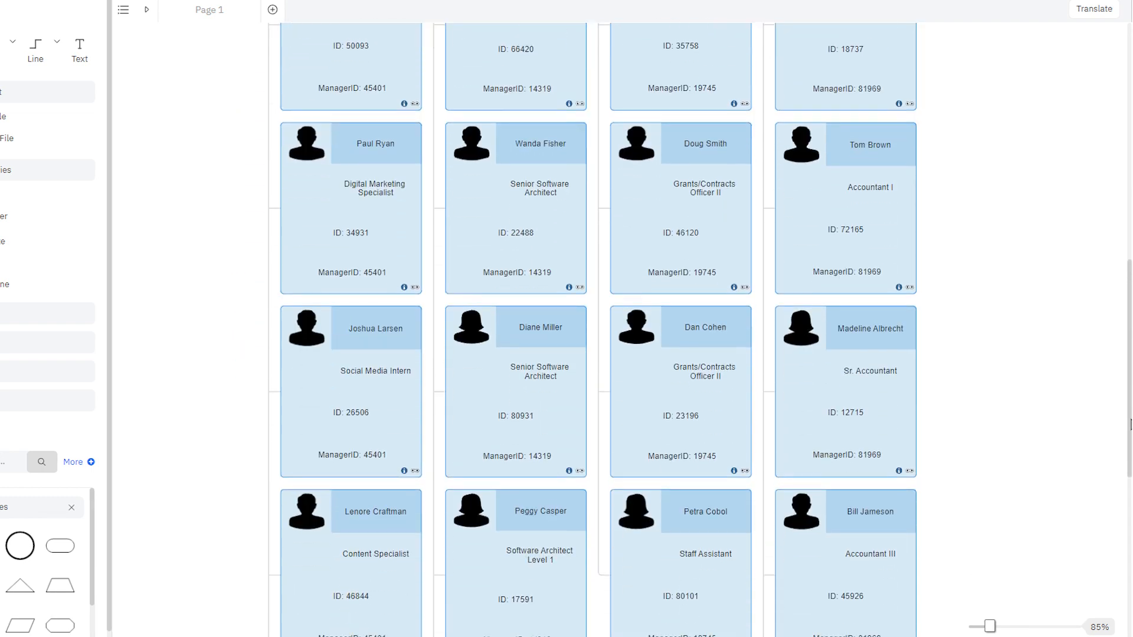
{"action": "scroll", "scroll_direction": "down", "scroll_amount": 3}
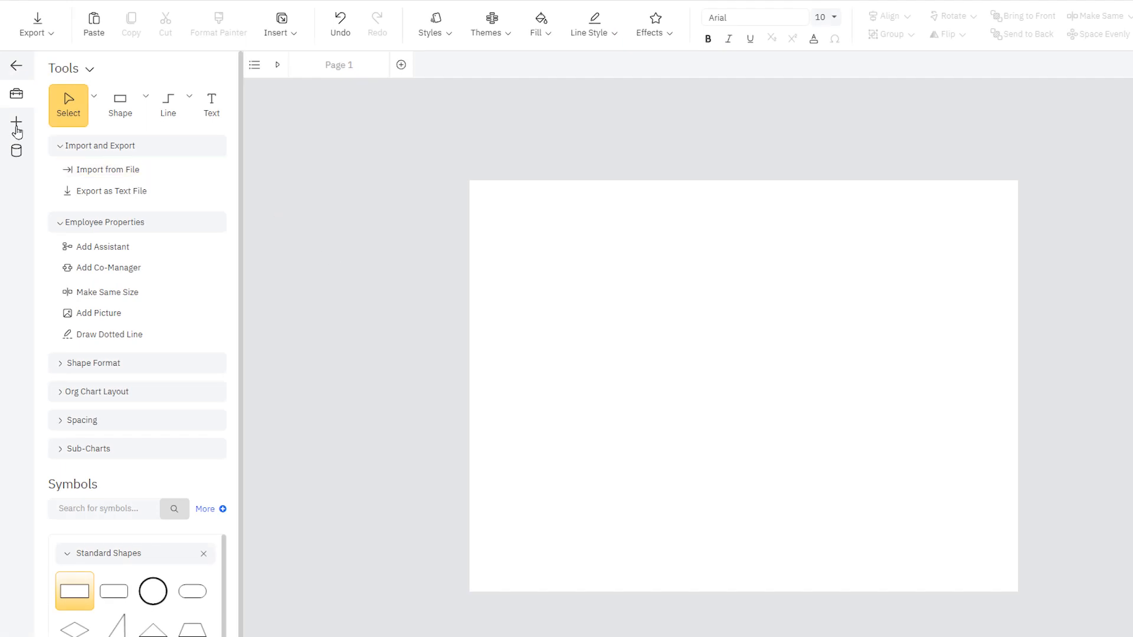
Start an Organization Chart visualizer from Microsoft Entra and pick its top-level manager
{"action": "left_click", "coordinate": [17, 122]}
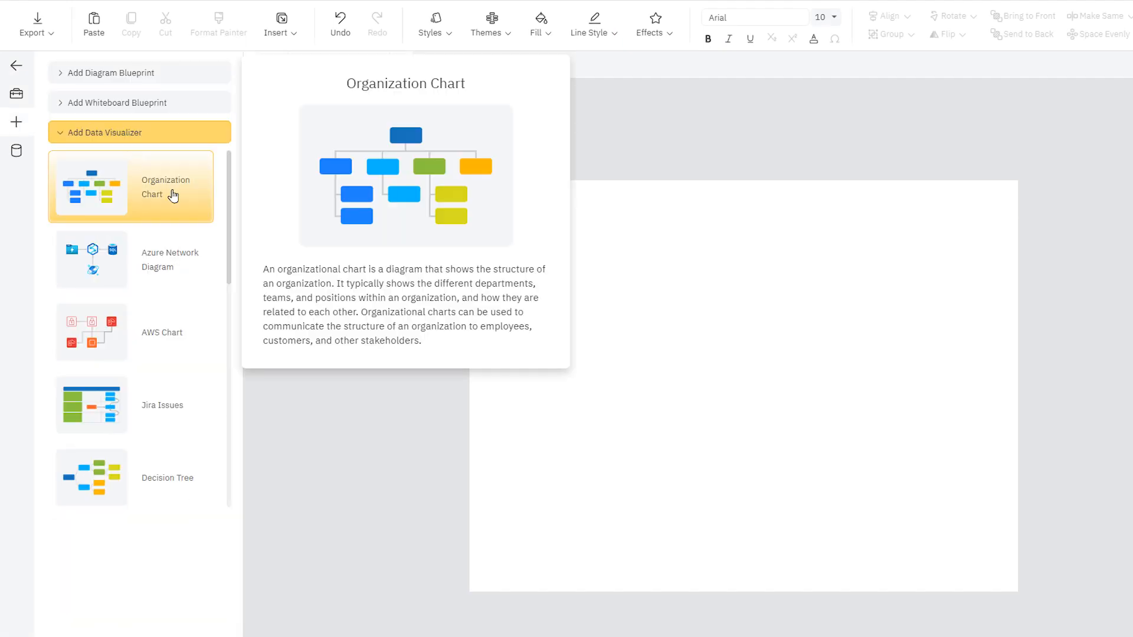
{"action": "left_click", "coordinate": [165, 187]}
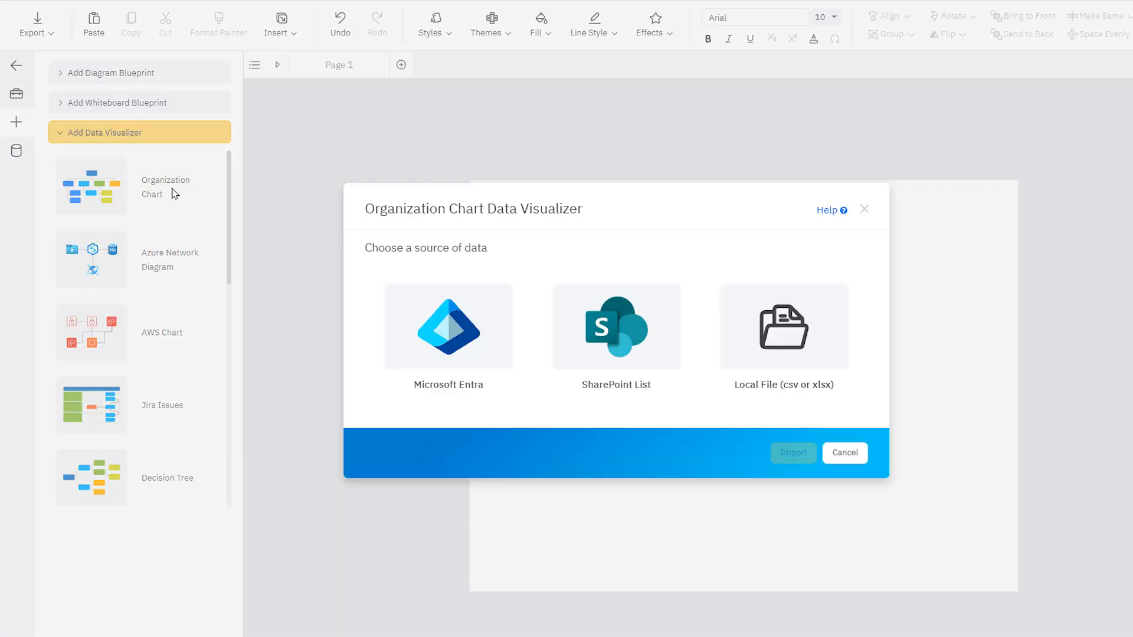
{"action": "left_click", "coordinate": [448, 333]}
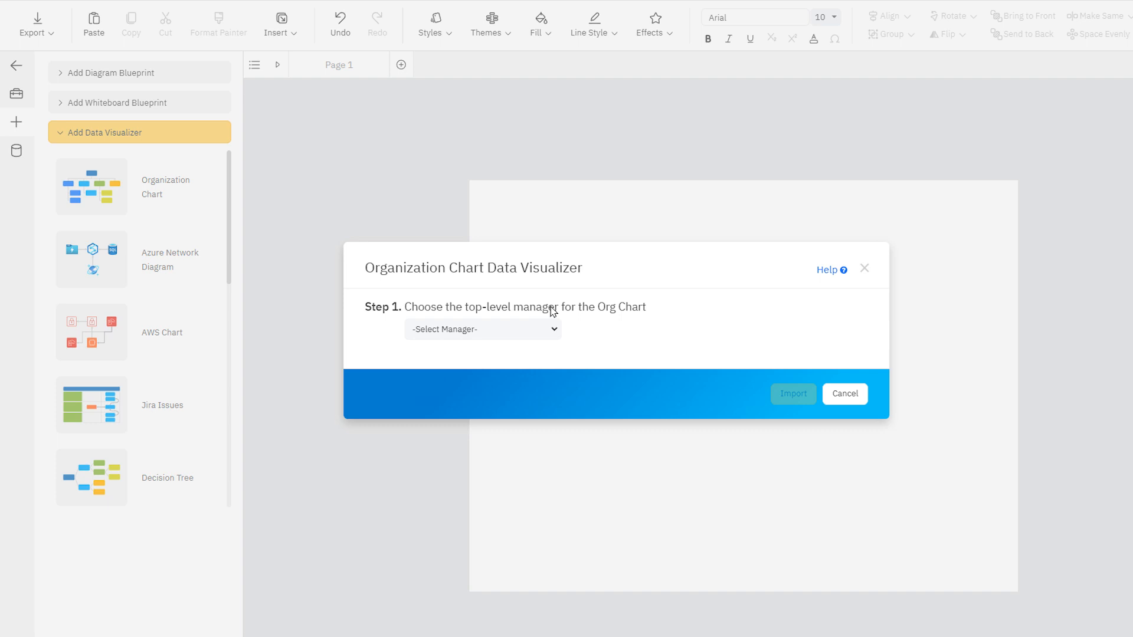
{"action": "mouse_move", "coordinate": [552, 332]}
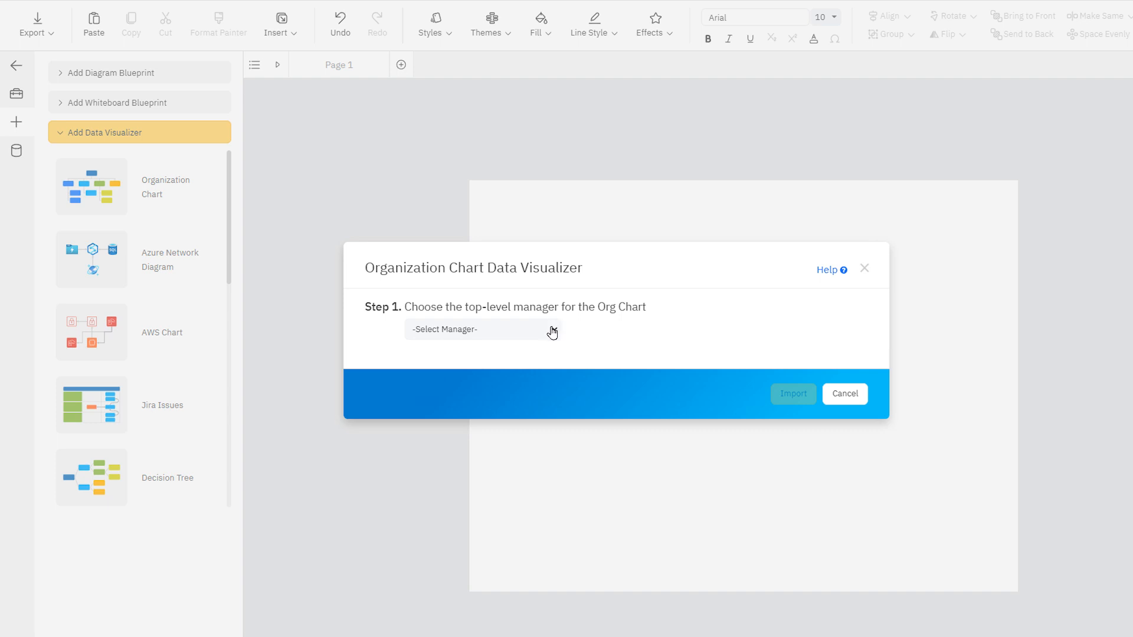
{"action": "left_click", "coordinate": [481, 329]}
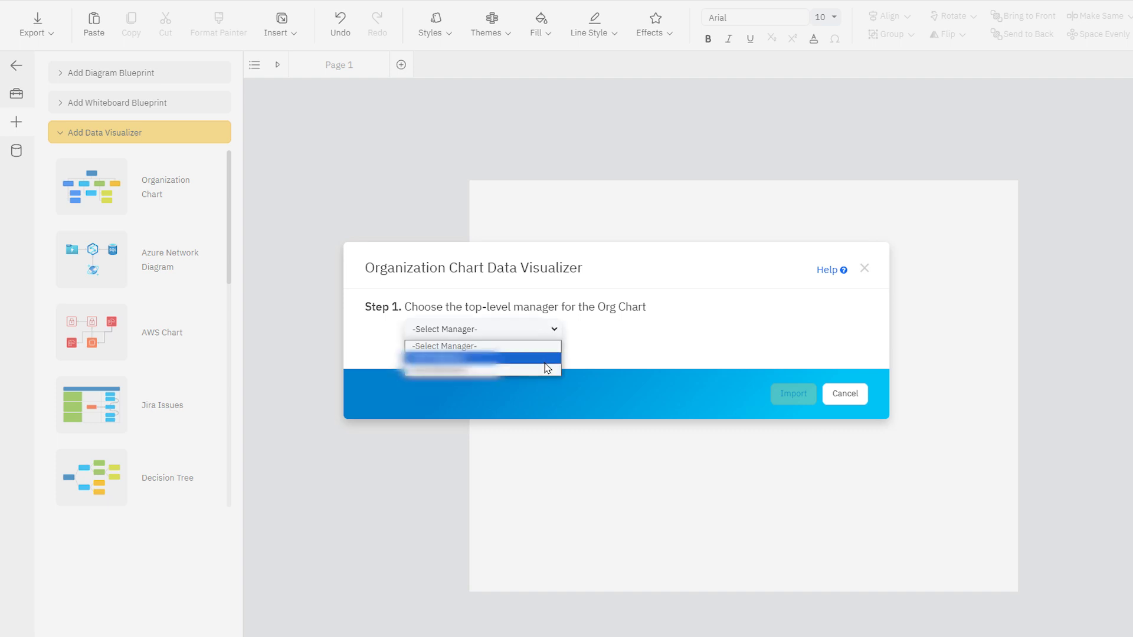
{"action": "left_click", "coordinate": [483, 360]}
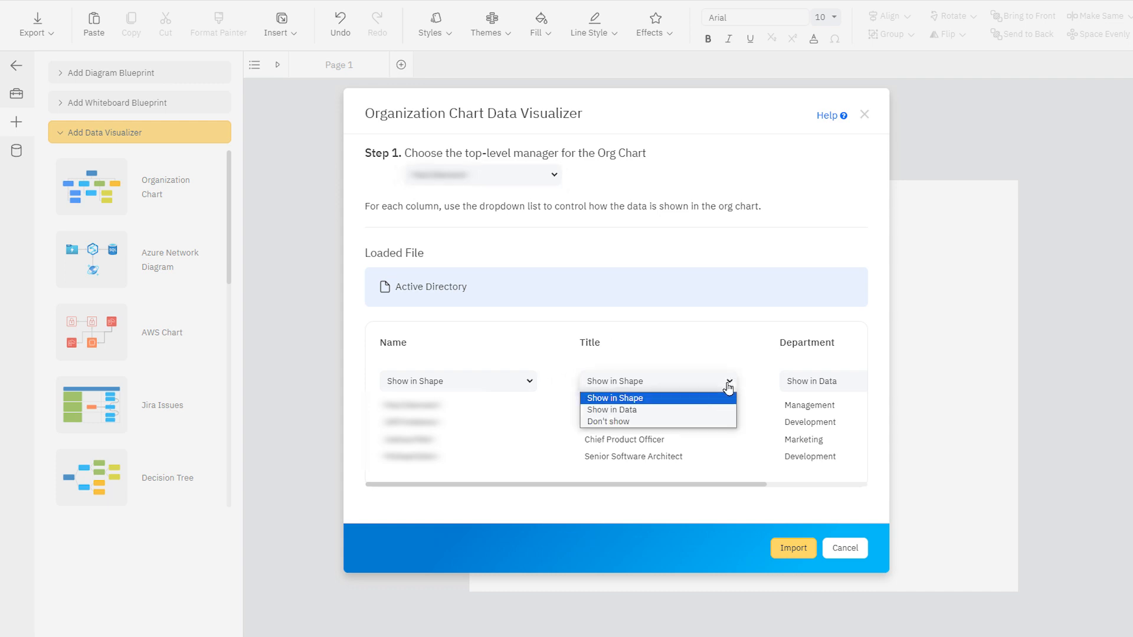
{"action": "mouse_move", "coordinate": [699, 411]}
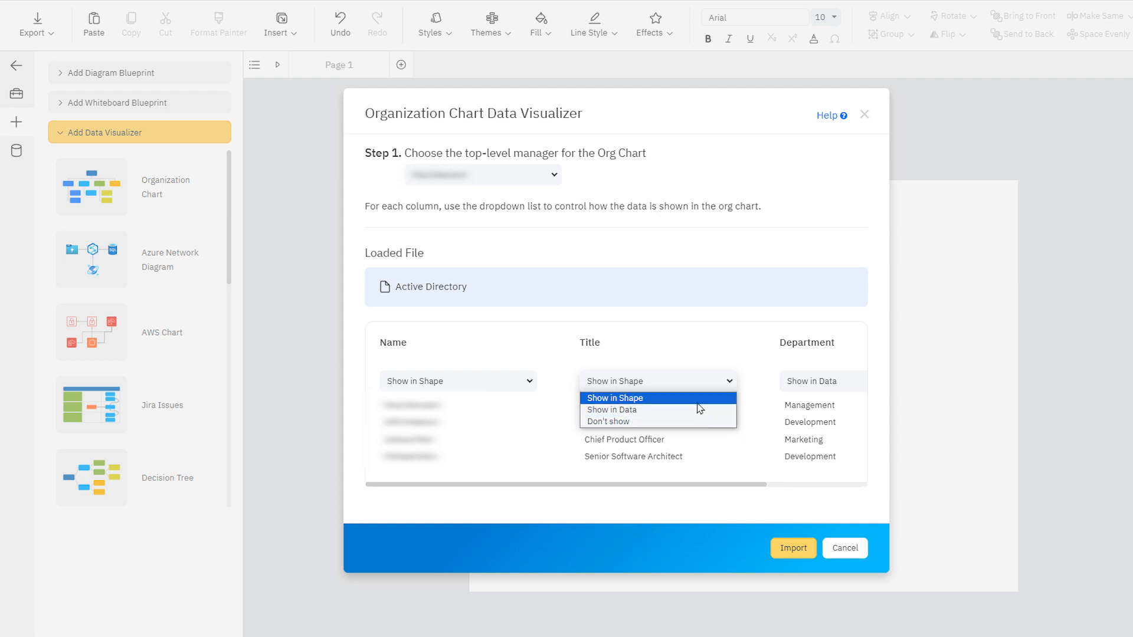
Keep titles and set Department to Show in Shape, then import the Entra directory as an org chart
{"action": "left_click", "coordinate": [614, 398]}
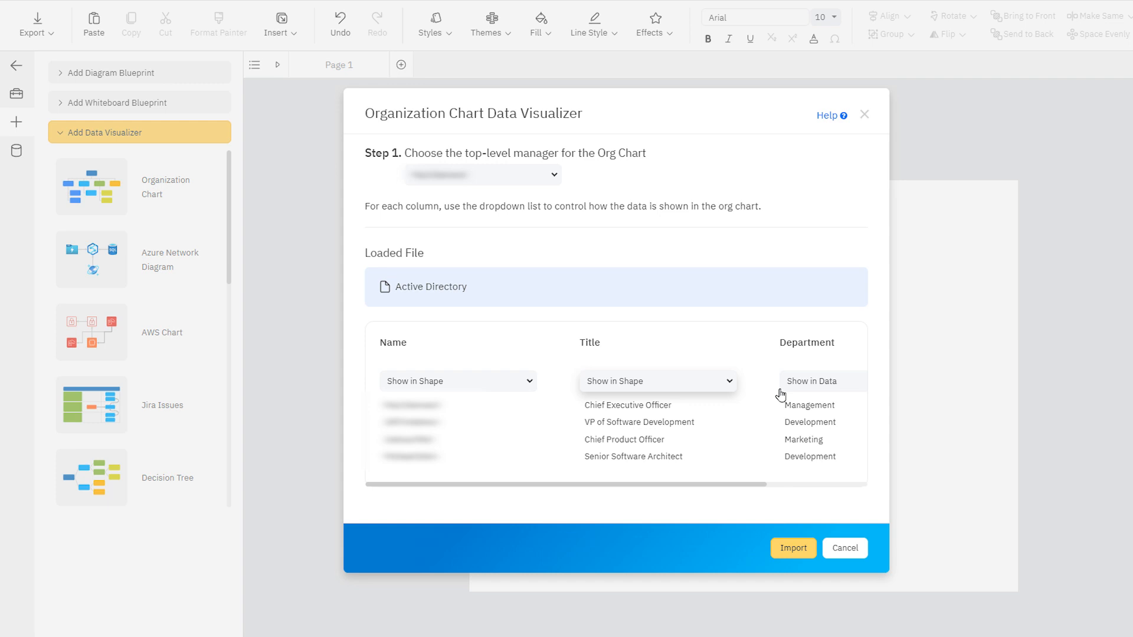
{"action": "left_click", "coordinate": [812, 381]}
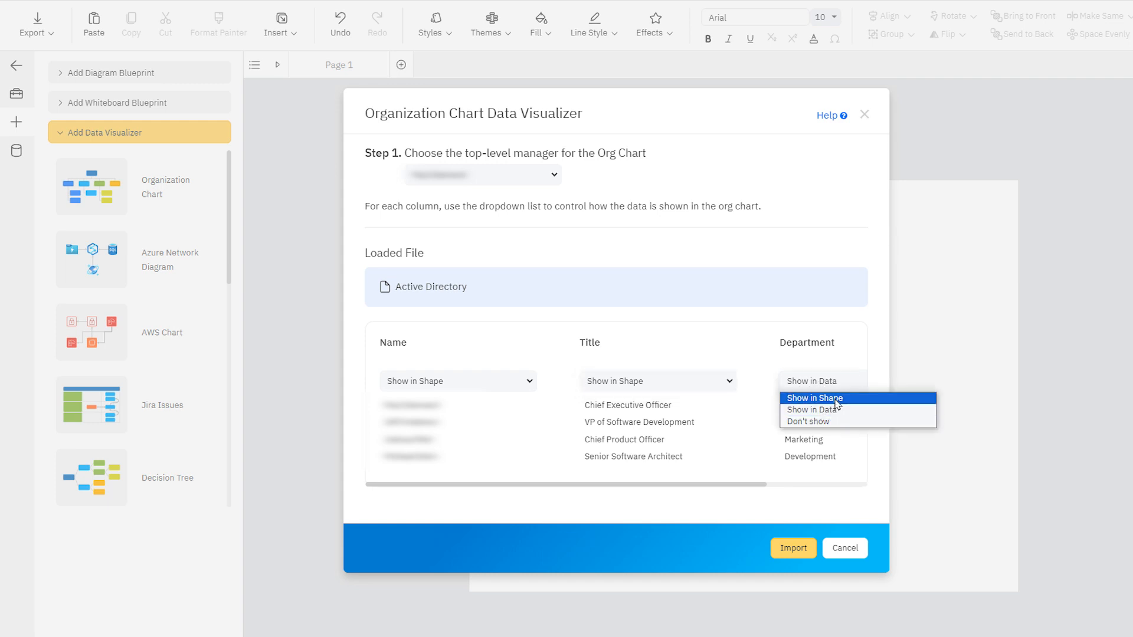
{"action": "left_click", "coordinate": [814, 399]}
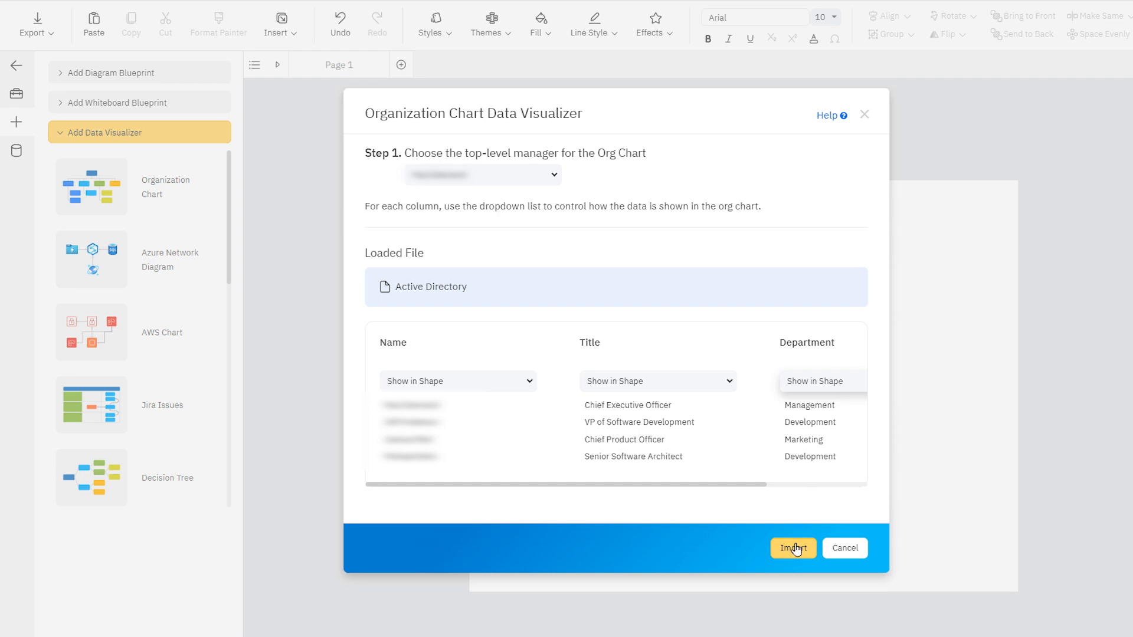
{"action": "left_click", "coordinate": [793, 547]}
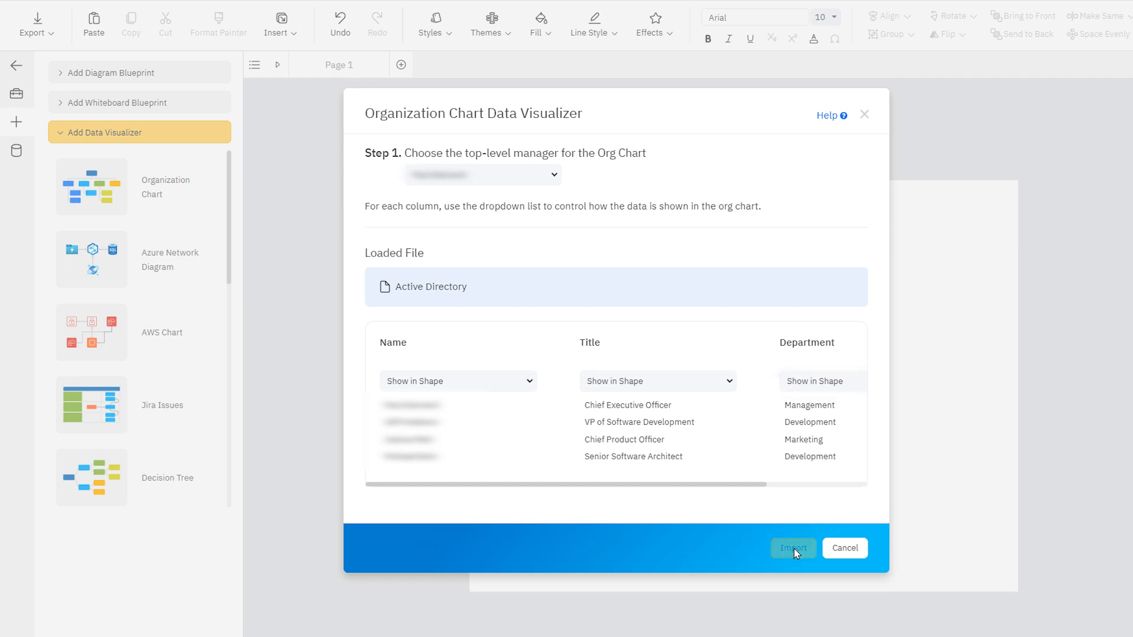
{"action": "left_click", "coordinate": [793, 547]}
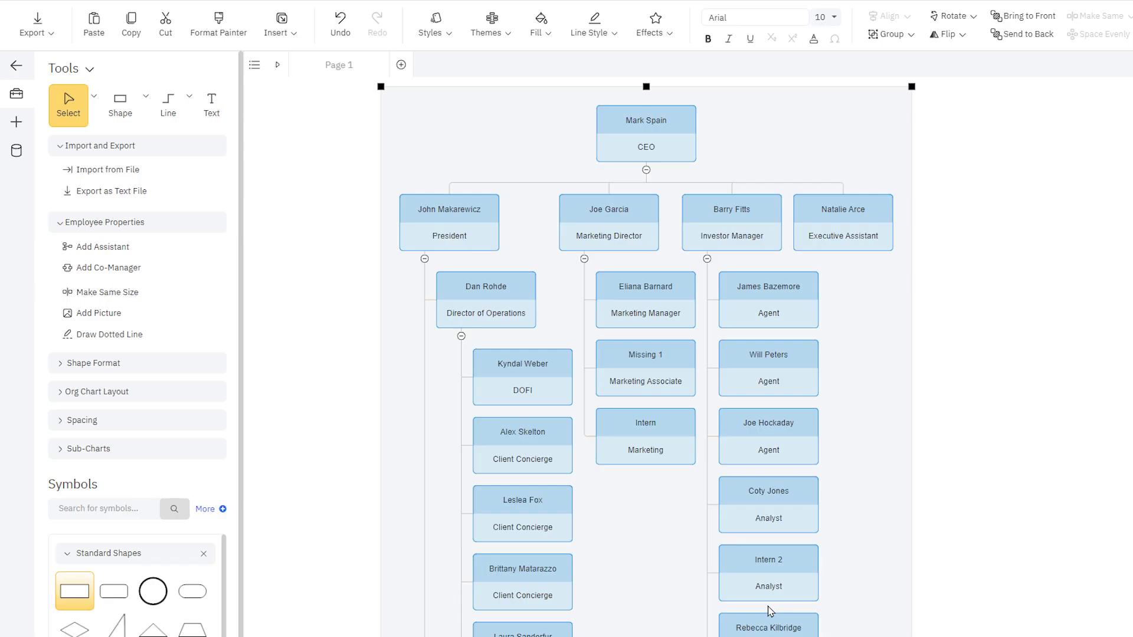